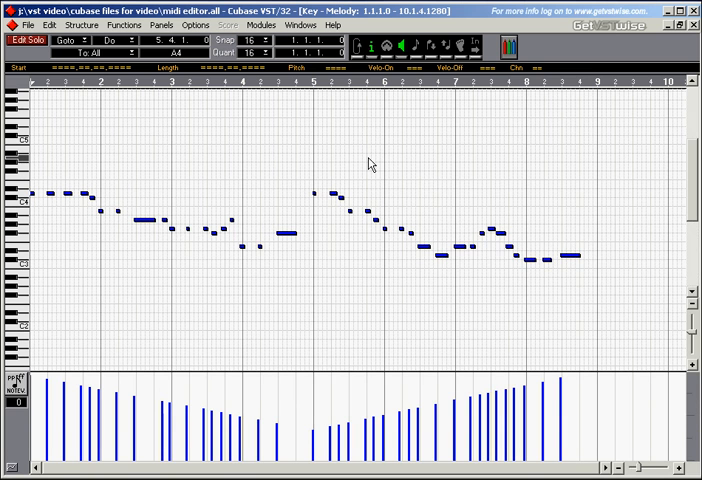
Step: Choose Color by Parts from the Key editor's Colors pop-up
left_click(512, 46)
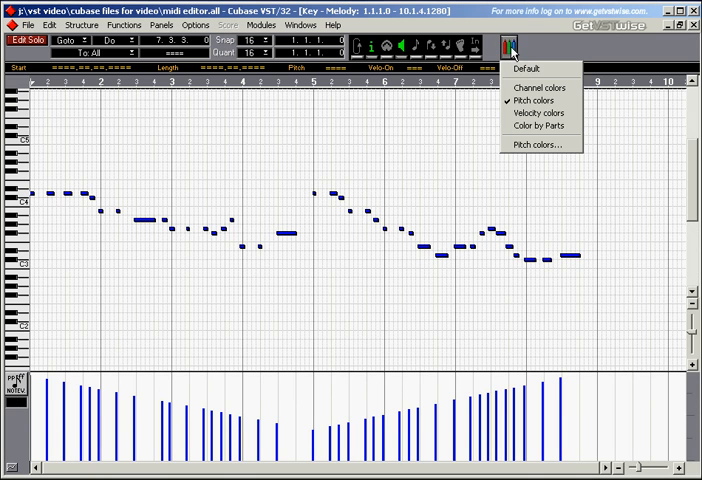
mouse_move(538, 128)
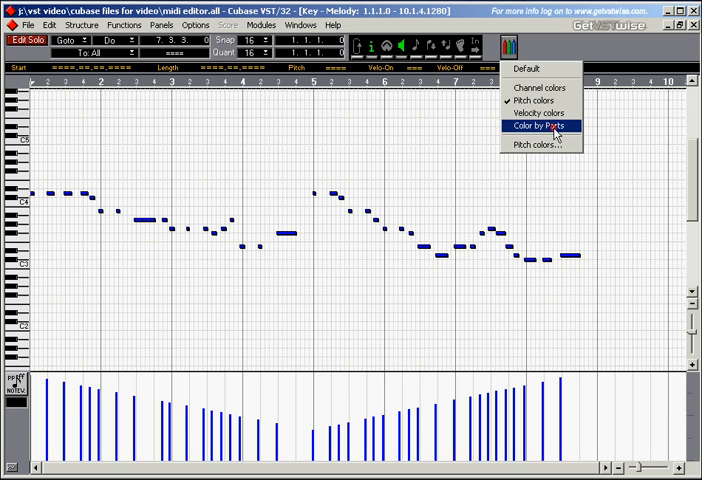
left_click(544, 126)
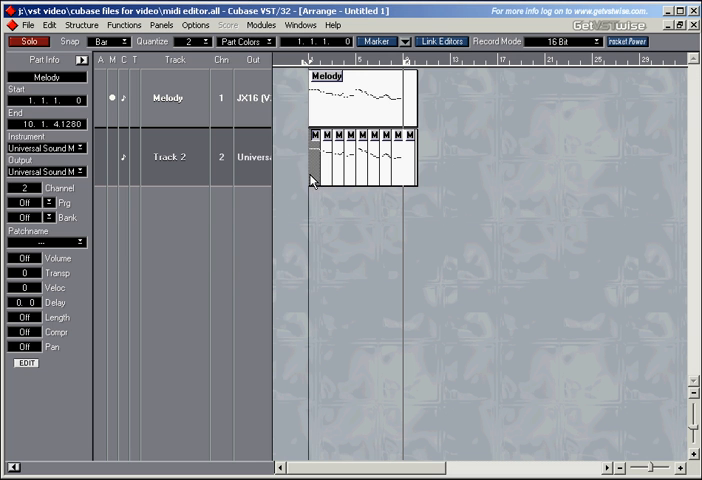
Step: Assign the first small part on track 2 its own part colour, then reach the Edit commands
left_click(244, 40)
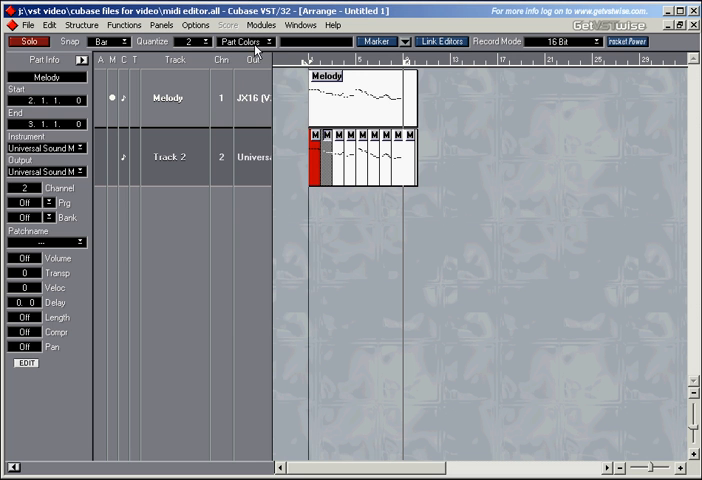
left_click(320, 164)
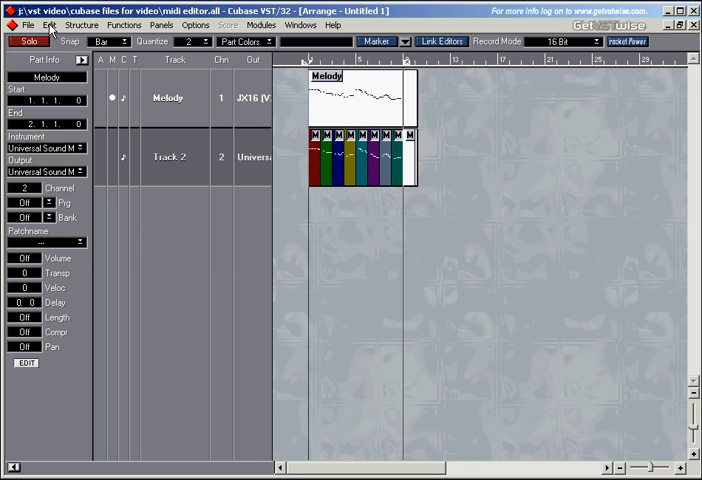
left_click(48, 24)
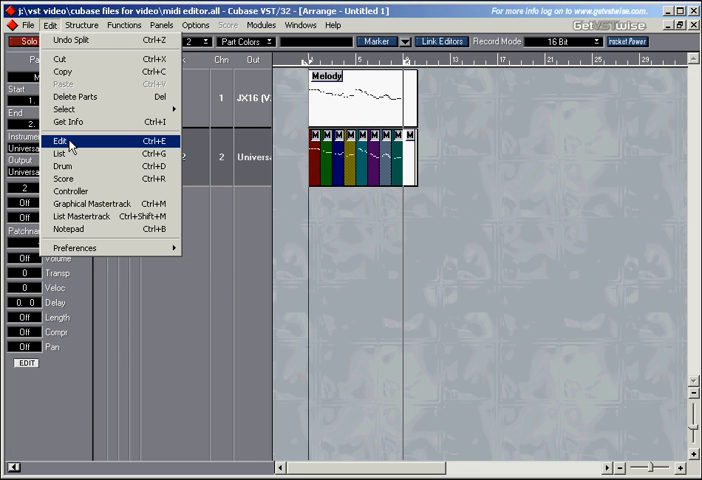
mouse_move(170, 140)
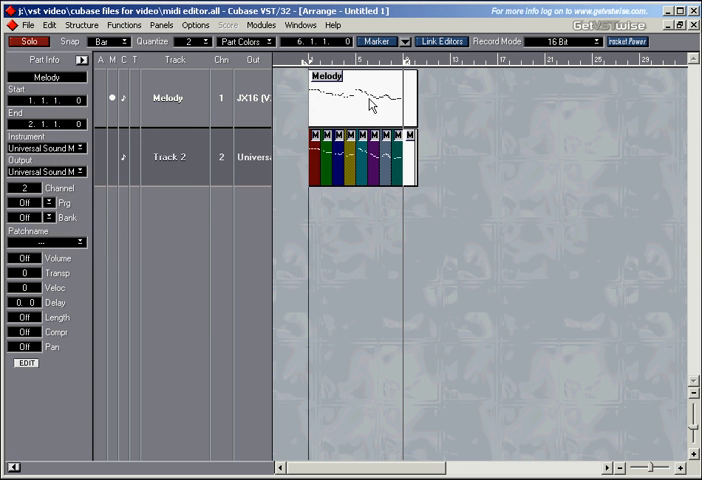
Step: Open the selected parts in the Key editor and drag a group of notes to the right as a trial move
double_click(350, 96)
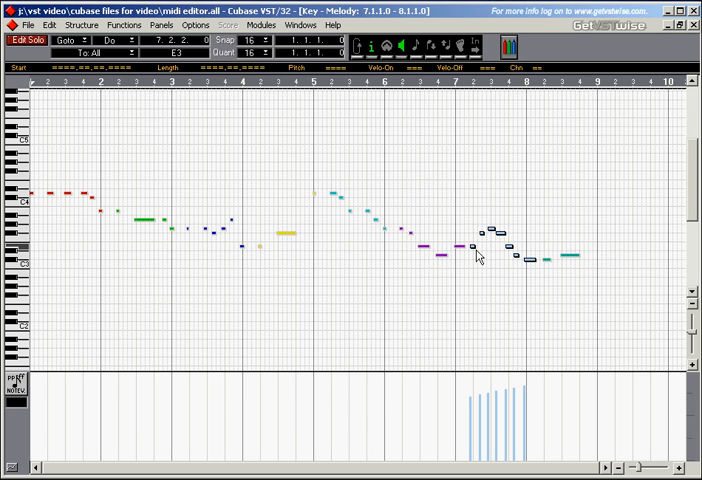
left_click(500, 236)
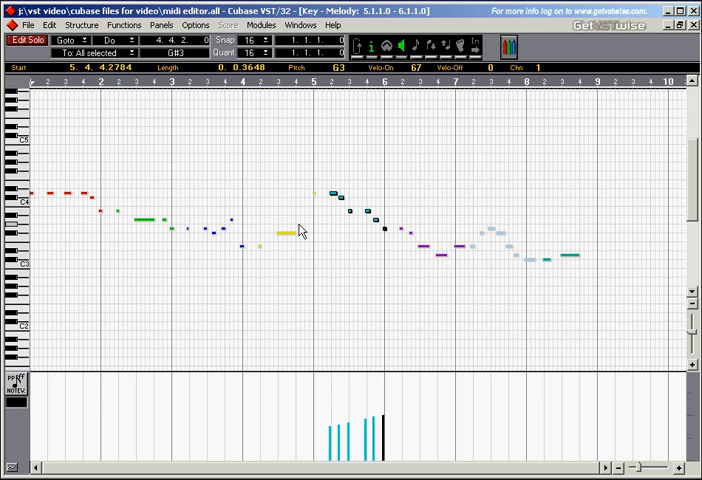
left_click(280, 232)
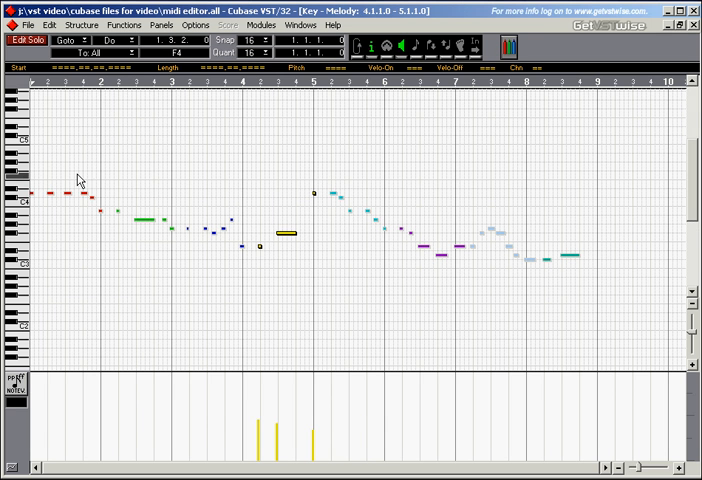
left_click_drag(78, 180, 190, 268)
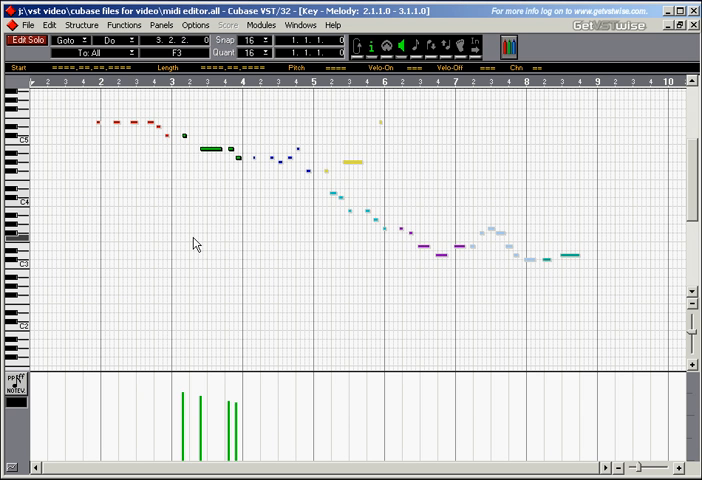
left_click(212, 150)
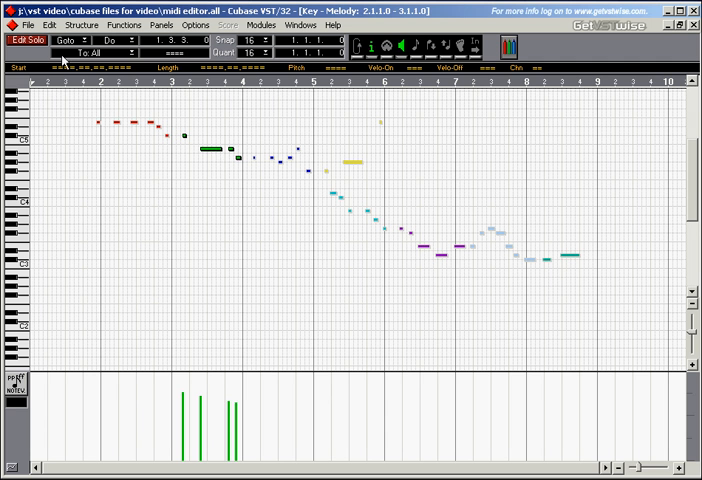
Step: Undo the note move via the Edit menu so the melody stays unchanged
left_click(48, 24)
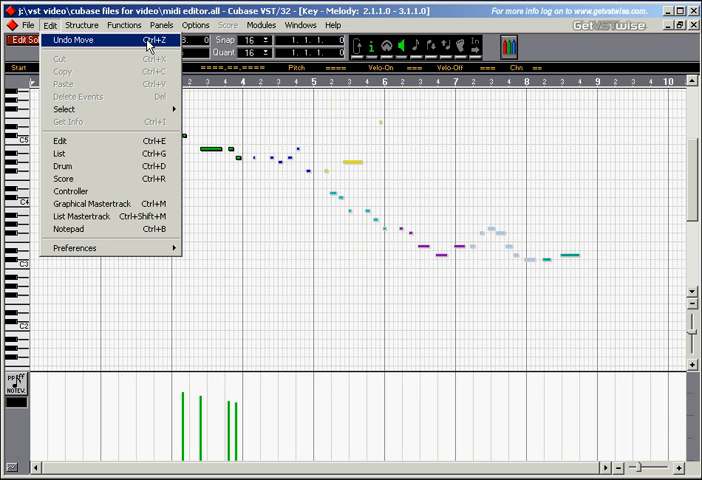
left_click(72, 40)
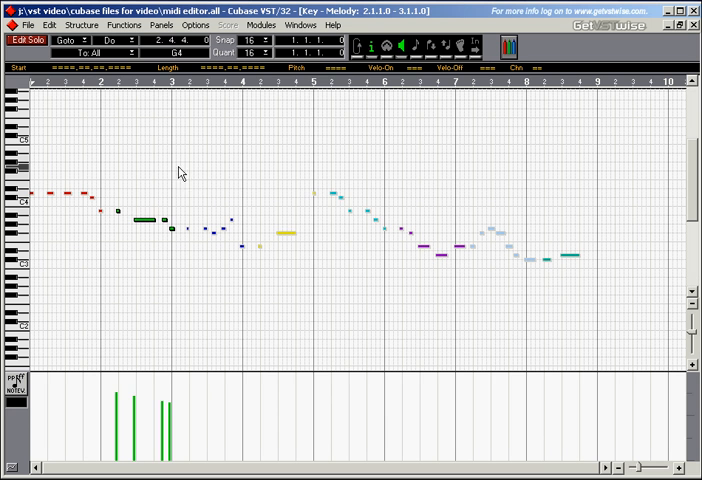
left_click(140, 218)
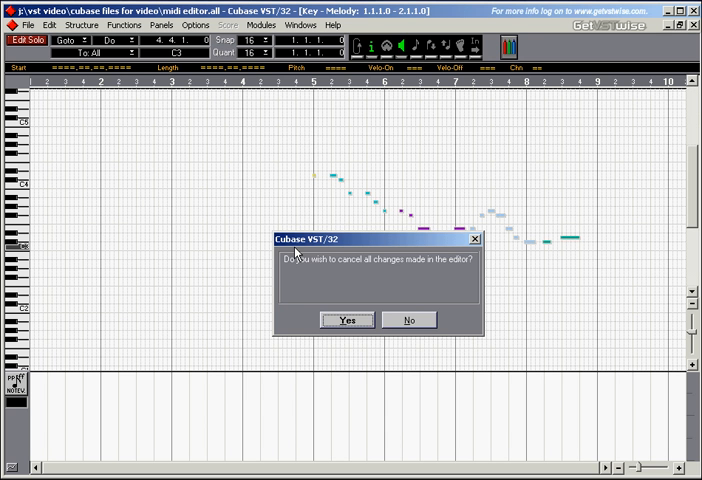
mouse_move(378, 268)
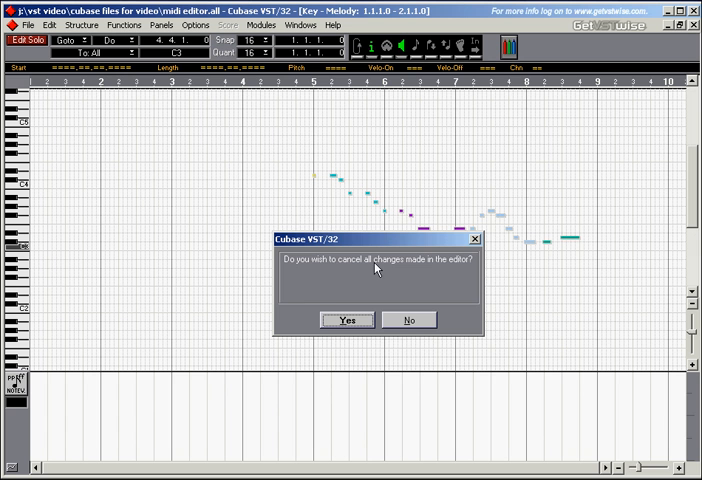
mouse_move(428, 280)
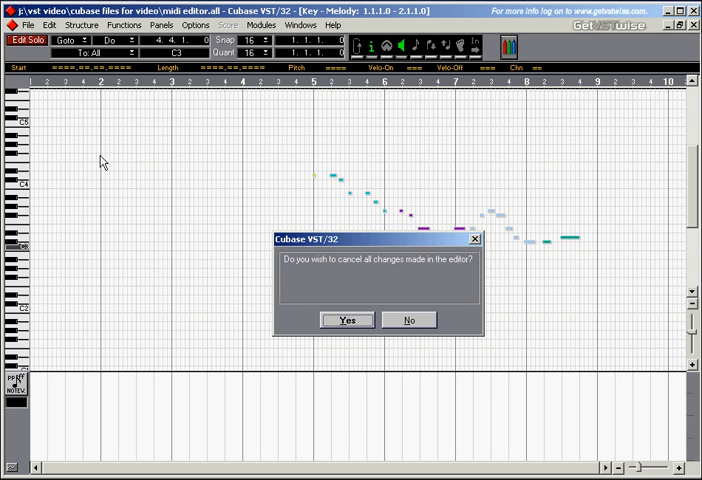
mouse_move(400, 280)
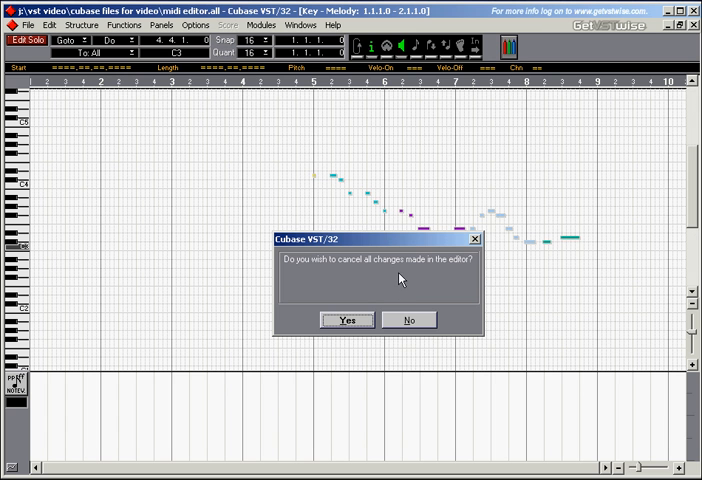
mouse_move(402, 294)
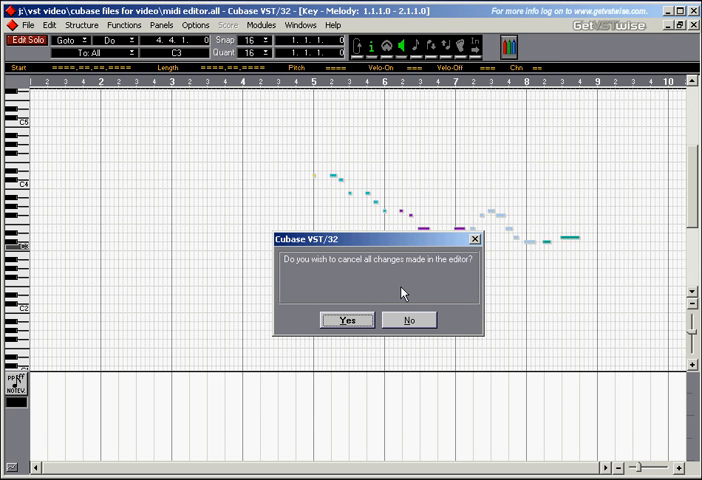
mouse_move(372, 268)
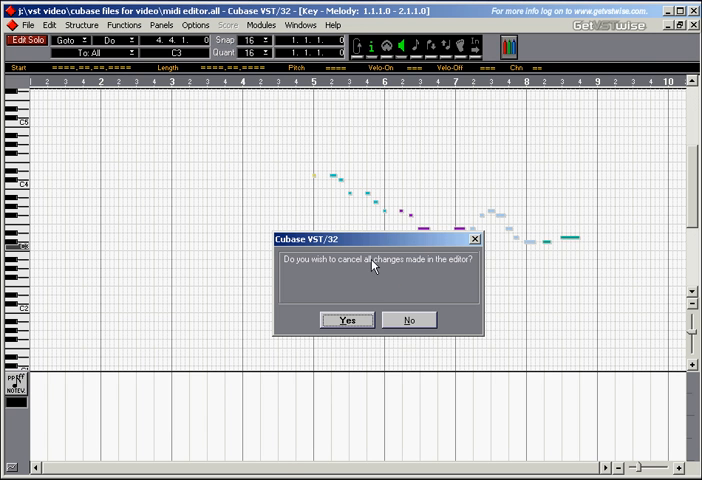
Step: Answer Yes to cancel the editor changes, reopen the parts, edit, and cancel the changes again
left_click(344, 320)
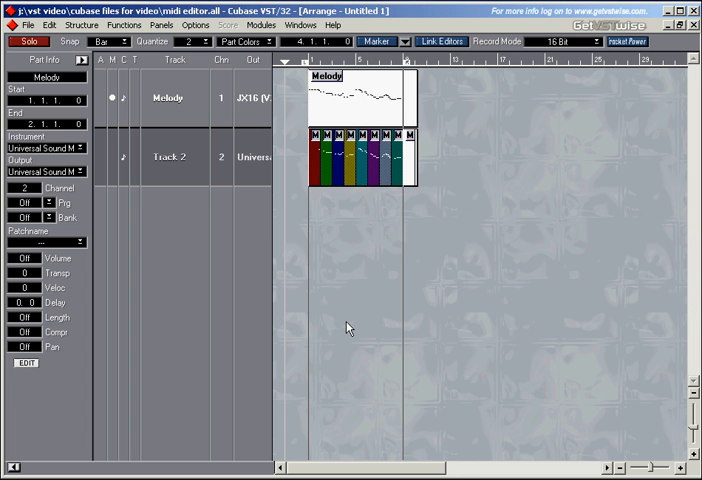
double_click(350, 100)
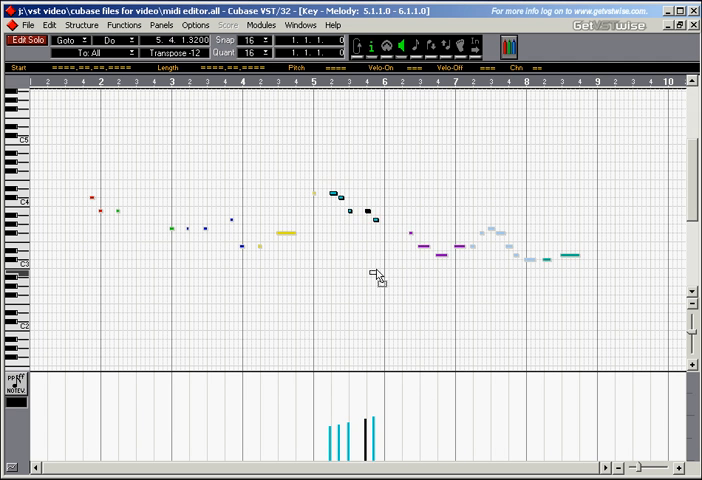
left_click(332, 196)
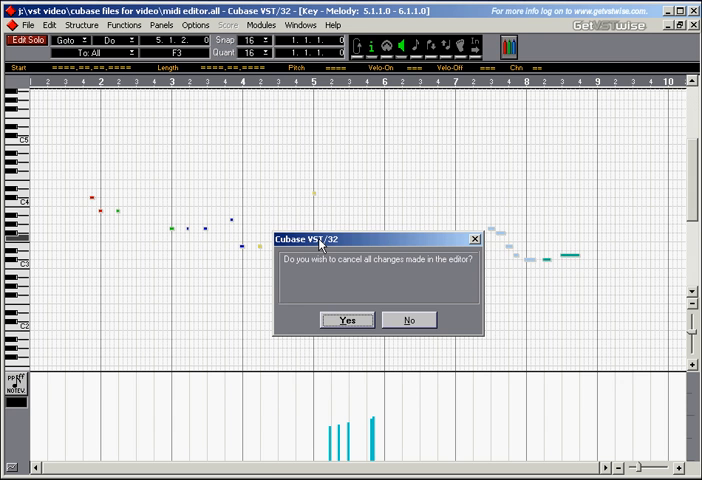
left_click(344, 320)
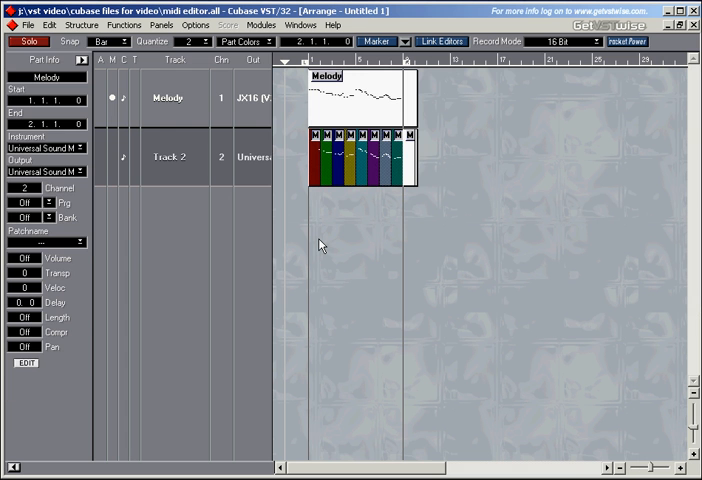
Step: Reopen the parts in the Key editor and this time keep the changes at the prompt
double_click(350, 98)
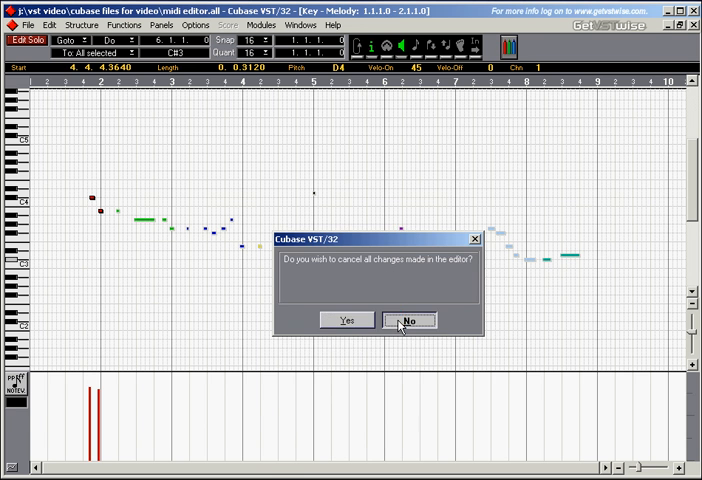
left_click(408, 320)
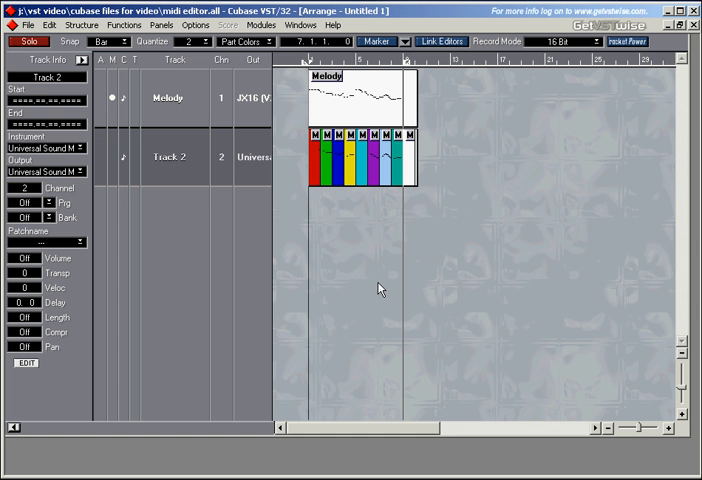
Step: Create and select a new Track 3 and choose the pencil tool for drawing notes
left_click(176, 216)
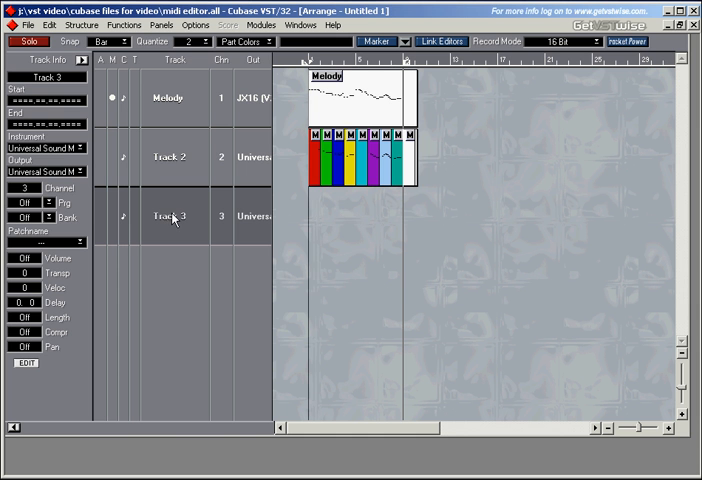
left_click(112, 160)
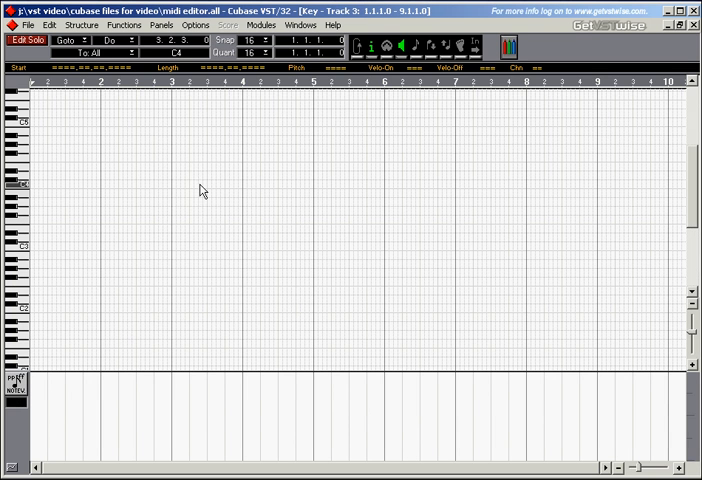
right_click(200, 192)
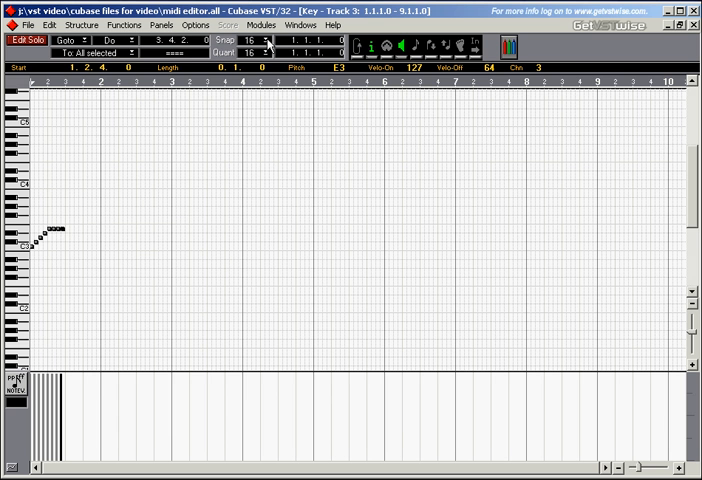
left_click(264, 40)
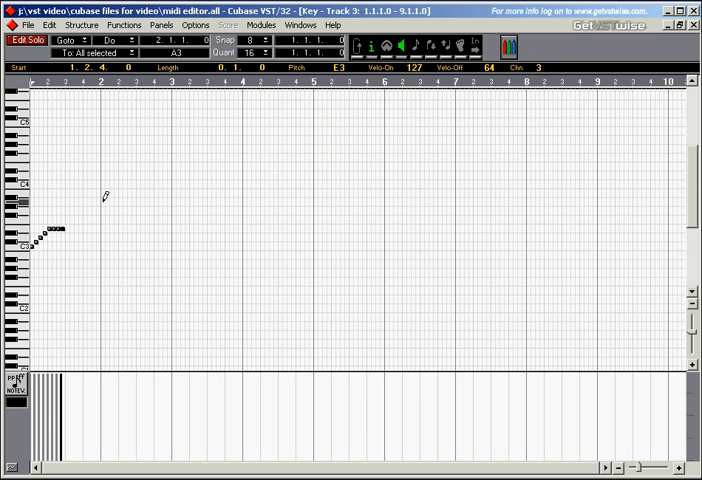
Step: Draw a row of three short notes on one pitch near the start
left_click(104, 198)
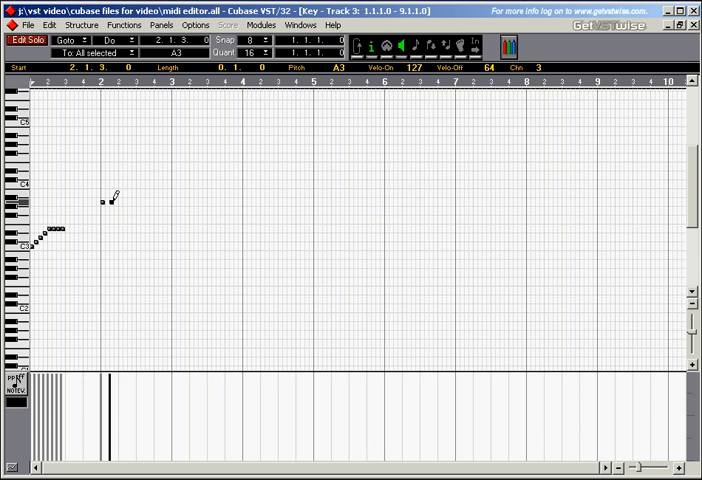
left_click(116, 198)
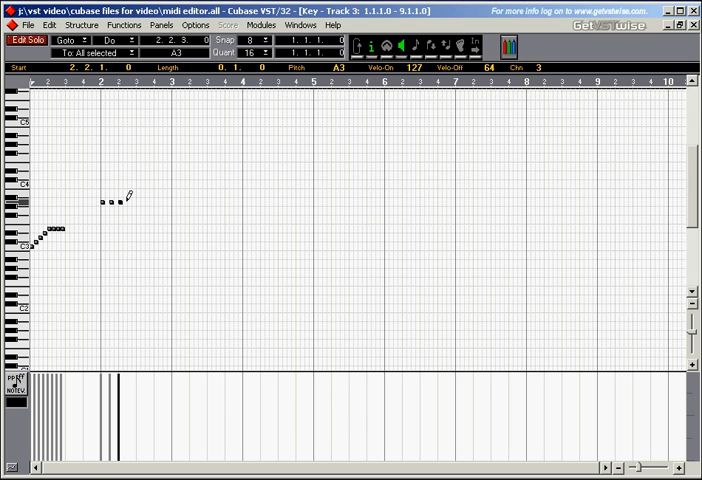
left_click(128, 204)
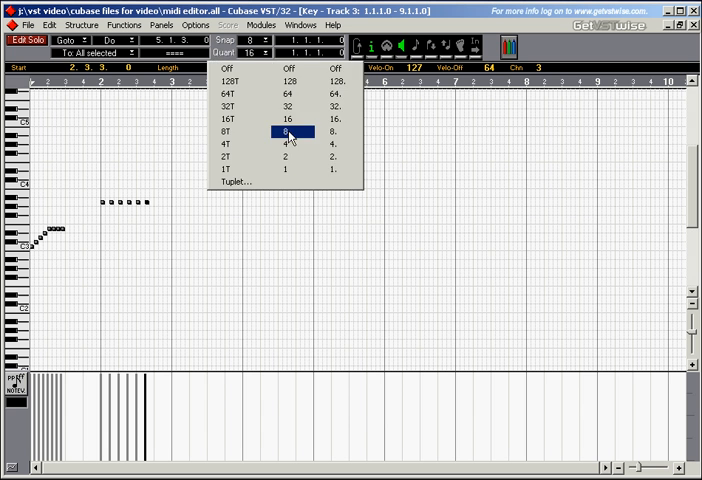
Step: With a coarser snap value, add four longer notes continuing the phrase to the right
left_click(288, 132)
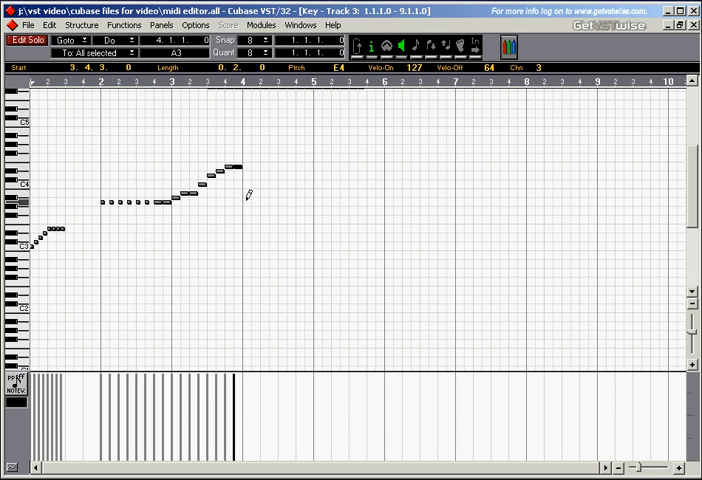
left_click(244, 200)
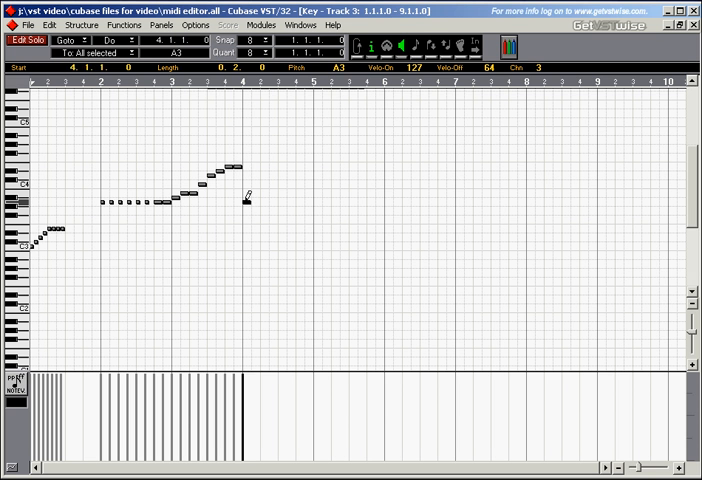
left_click(250, 196)
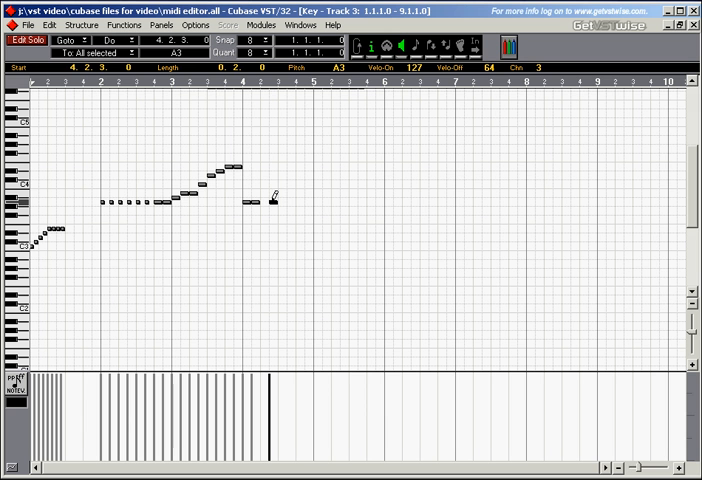
left_click(270, 196)
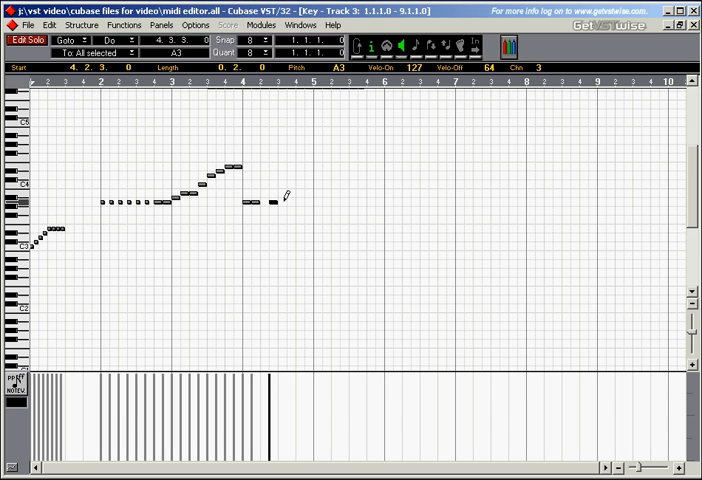
left_click(276, 198)
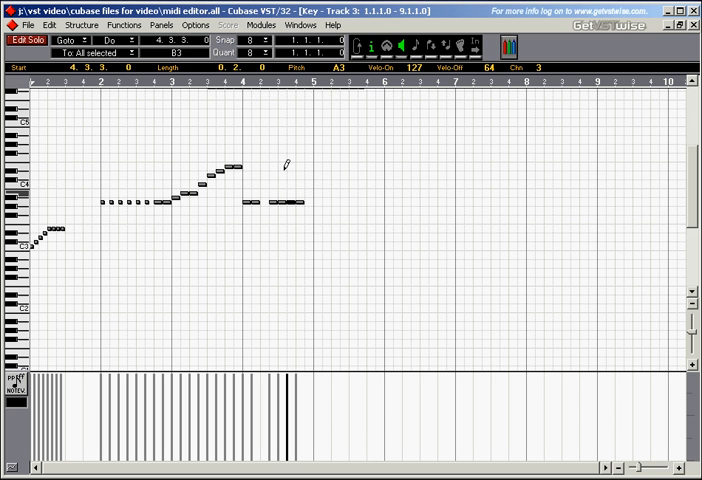
Step: Pick another snap value and extend the phrase with notes stepping down to a lower pitch
left_click(264, 52)
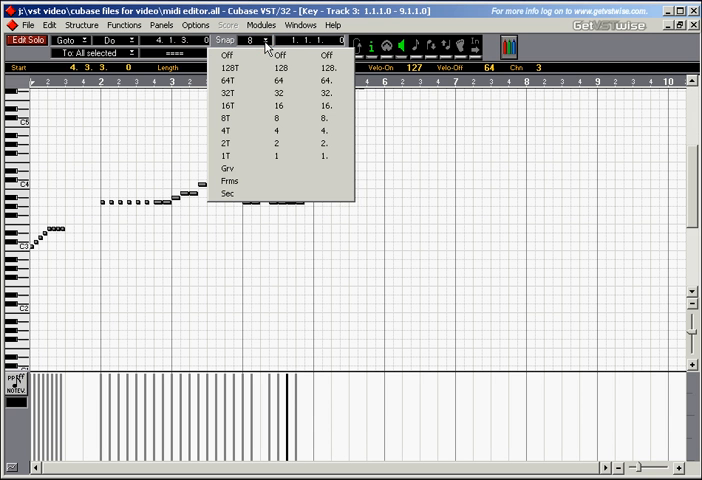
left_click(228, 132)
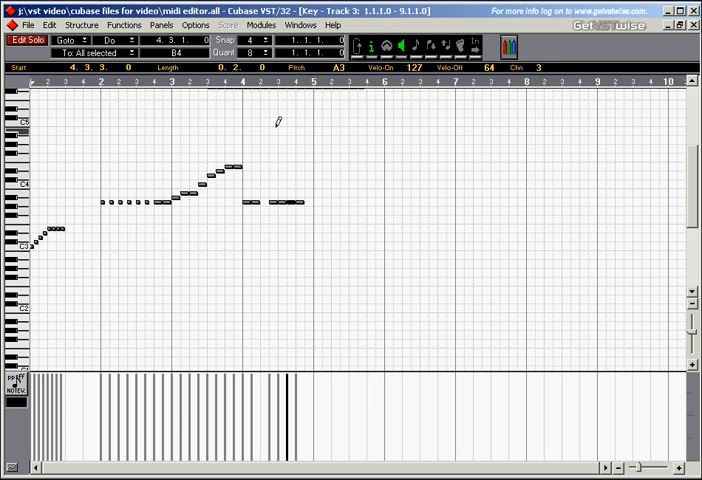
mouse_move(284, 128)
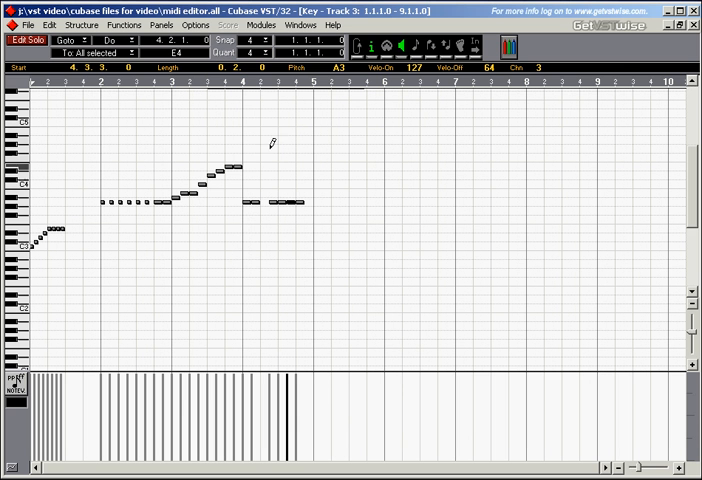
left_click(250, 214)
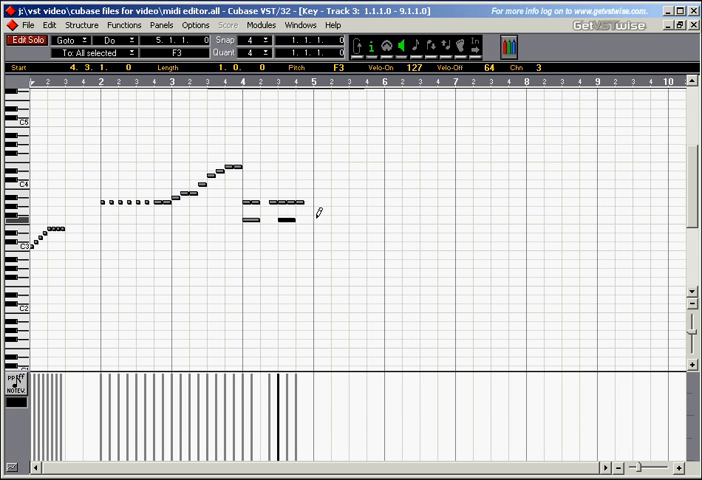
mouse_move(314, 212)
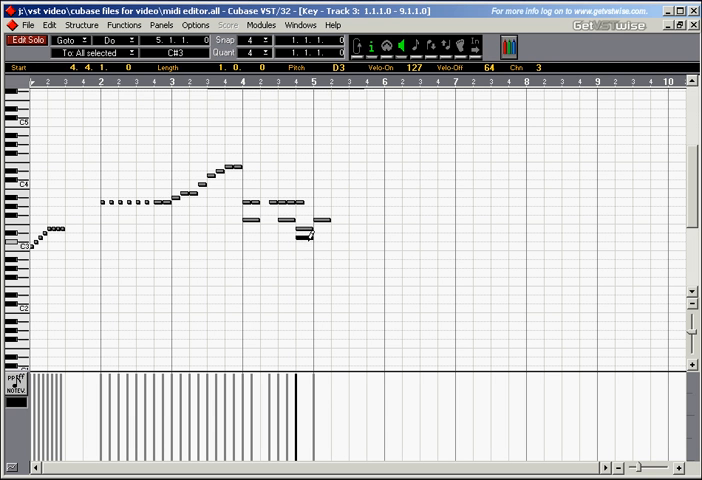
left_click(316, 248)
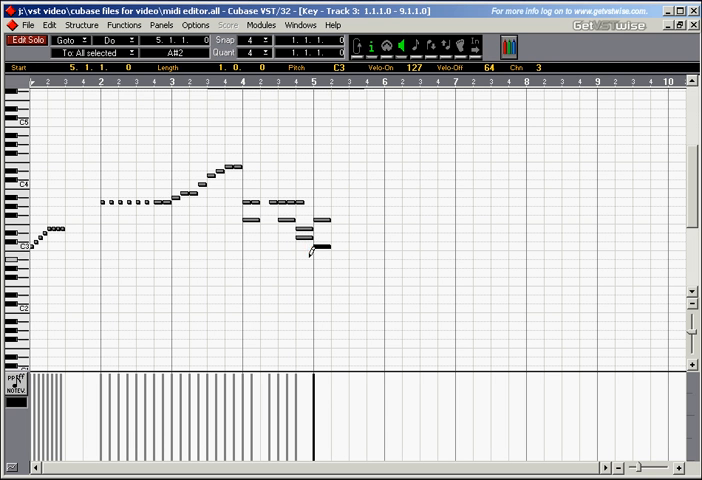
left_click_drag(316, 248, 320, 164)
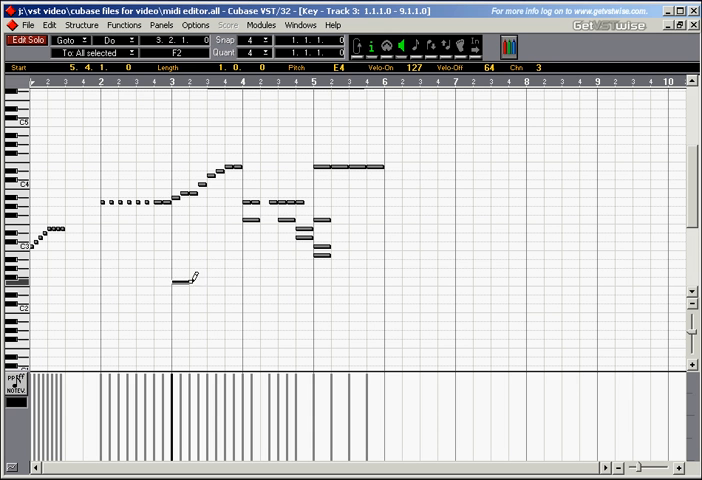
Step: Drag out long held notes underneath the phrase spanning several bars
left_click_drag(176, 280, 244, 280)
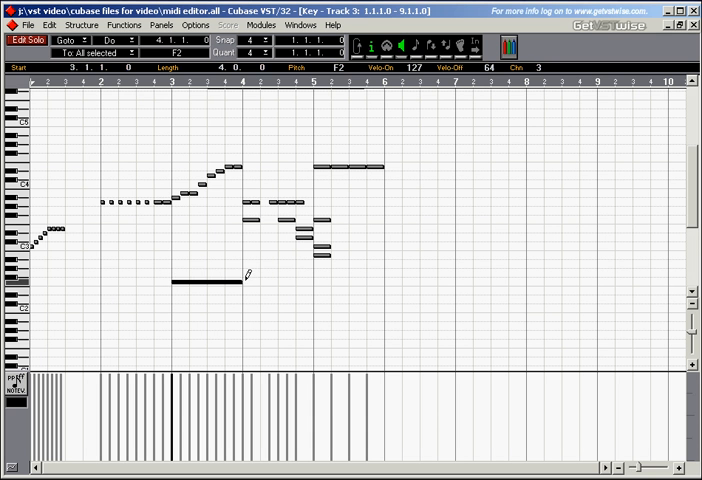
left_click_drag(248, 282, 384, 276)
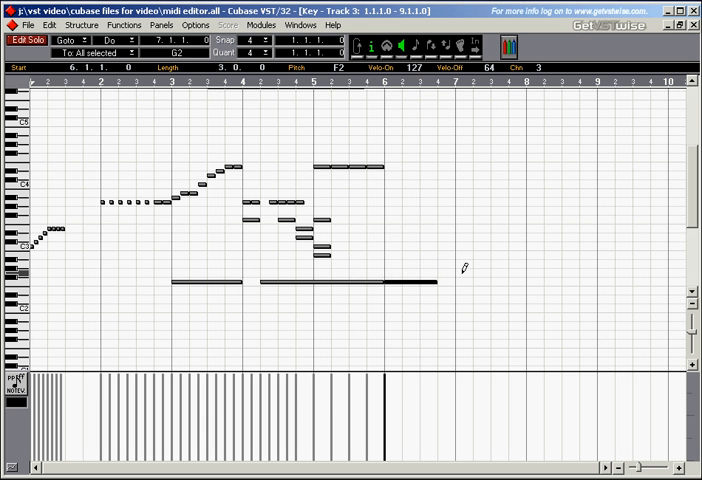
left_click_drag(460, 268, 520, 268)
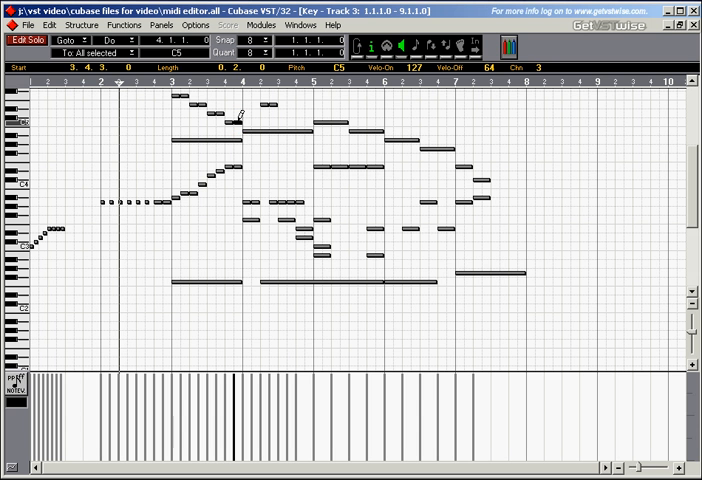
Step: Reach the Snap dropdown while filling the part with notes of varied lengths
left_click(264, 52)
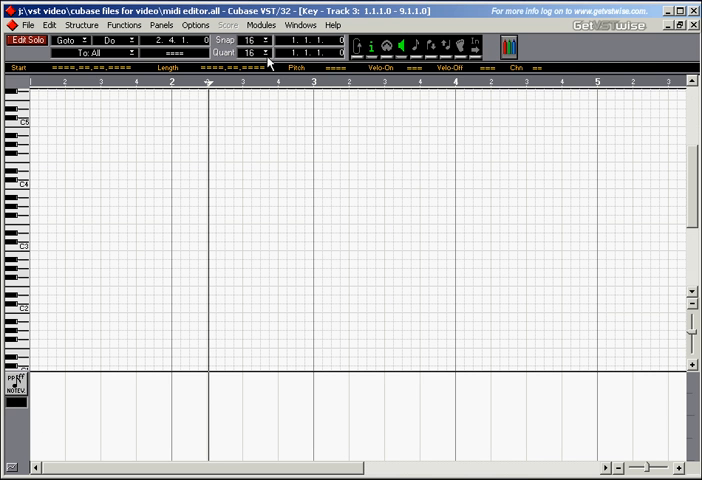
mouse_move(268, 58)
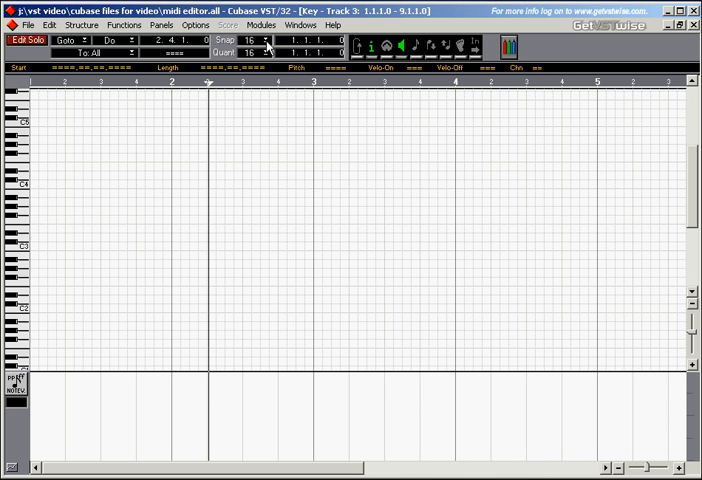
Step: Set a new snap value and draw short high notes in a falling pattern near the start
left_click(268, 40)
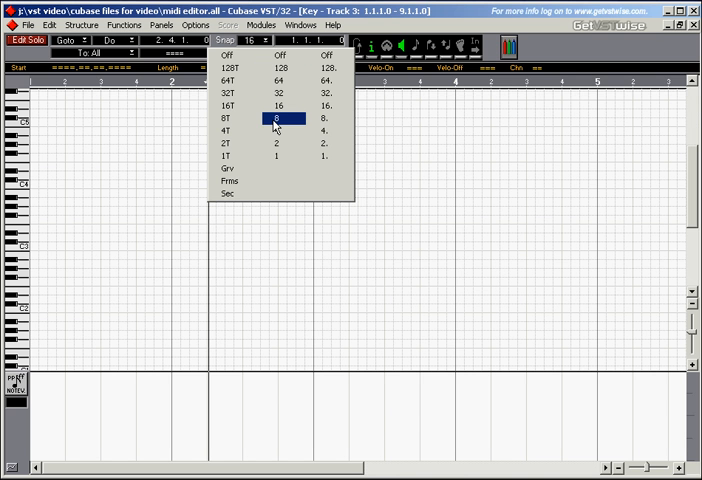
left_click(268, 120)
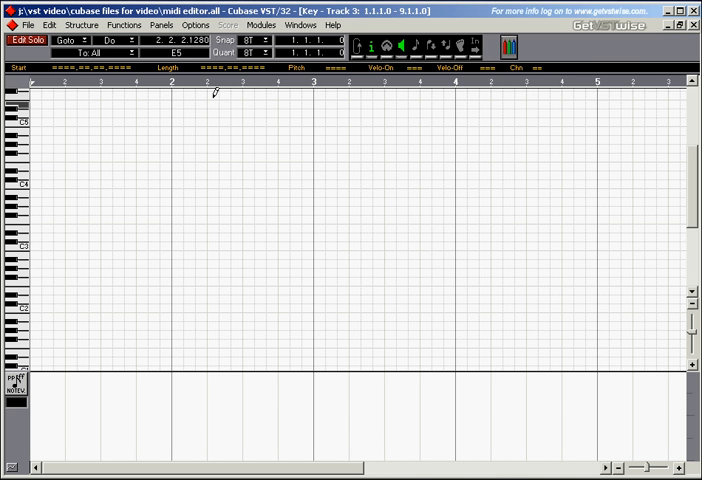
mouse_move(304, 92)
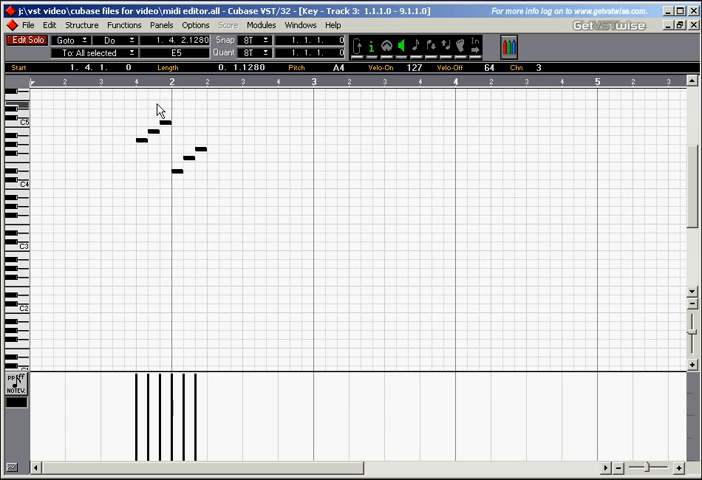
left_click(204, 80)
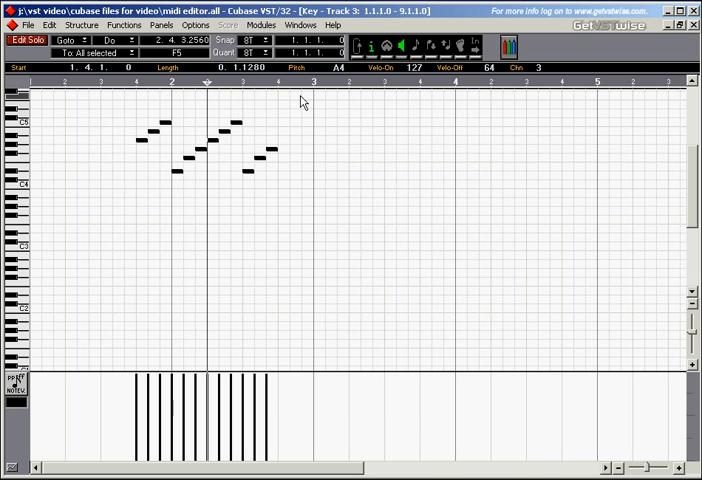
left_click(280, 78)
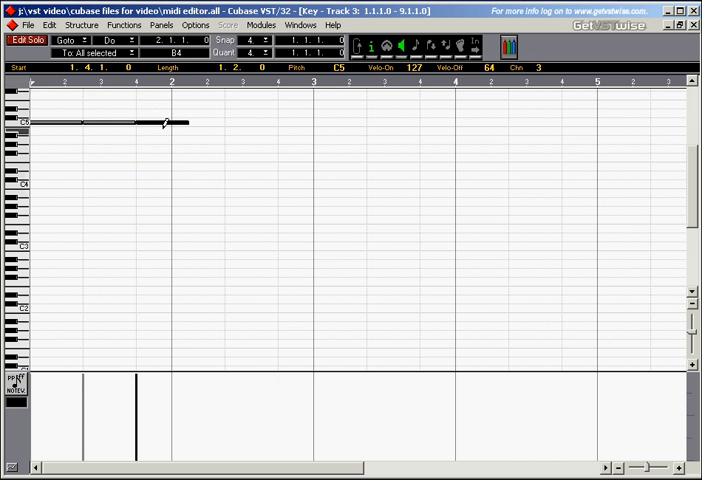
Step: Draw the second and third consecutive long notes, each a pitch step lower than the last
left_click(196, 136)
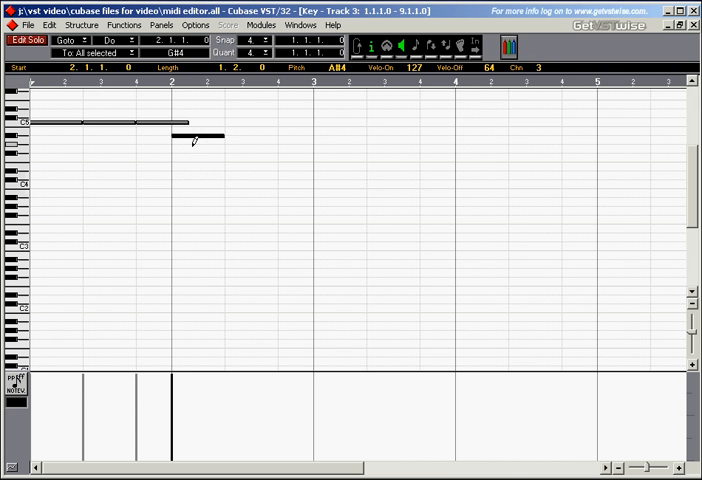
left_click_drag(196, 136, 250, 148)
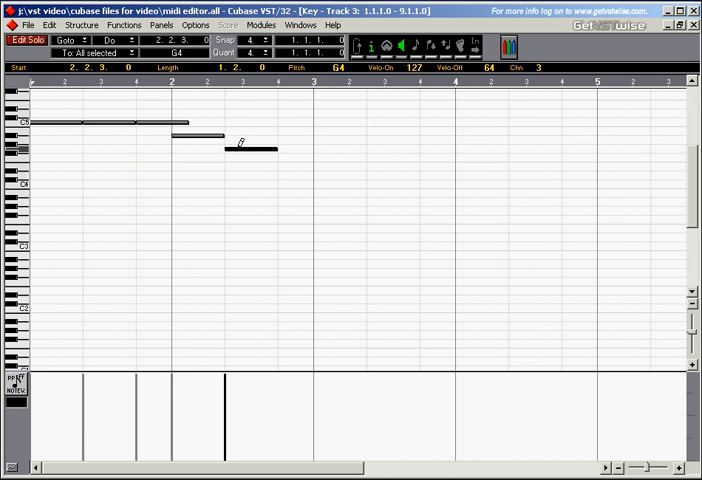